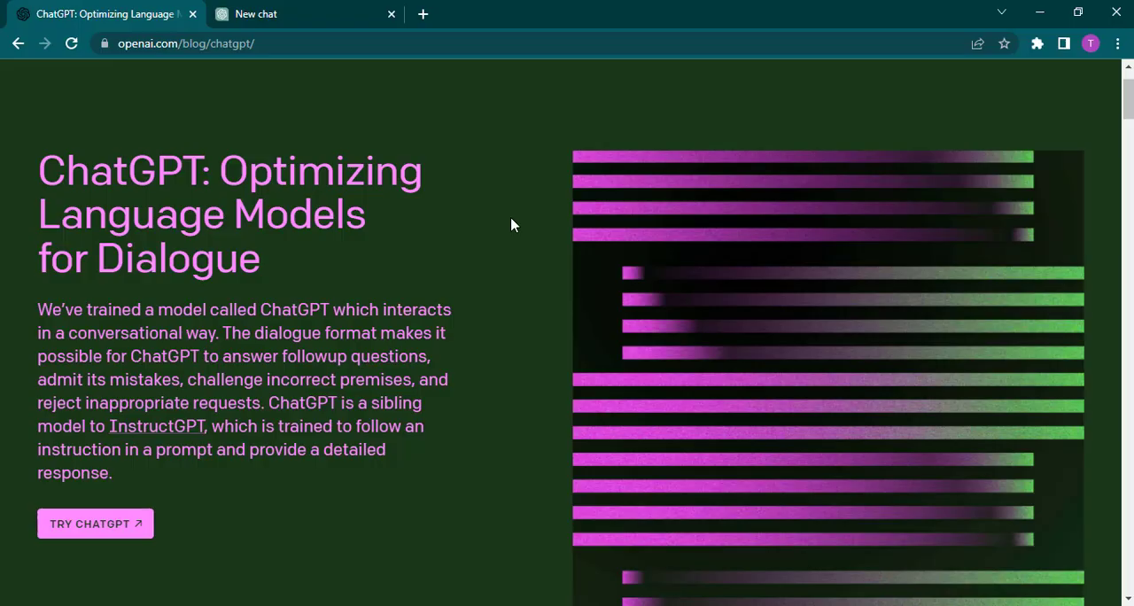
mouse_move(527, 290)
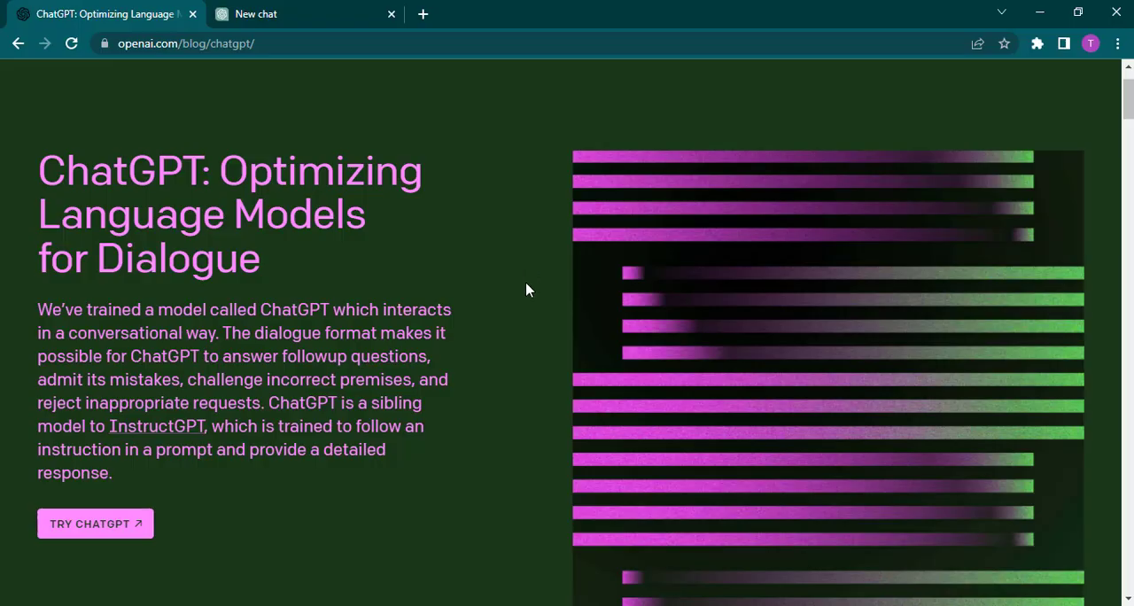
mouse_move(275, 453)
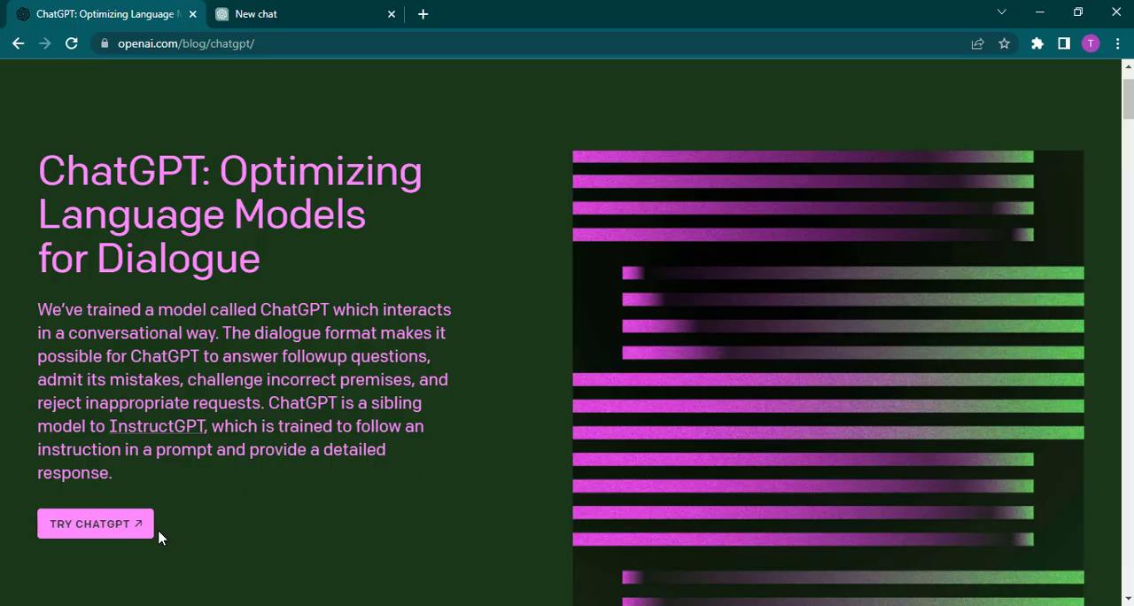
mouse_move(95, 524)
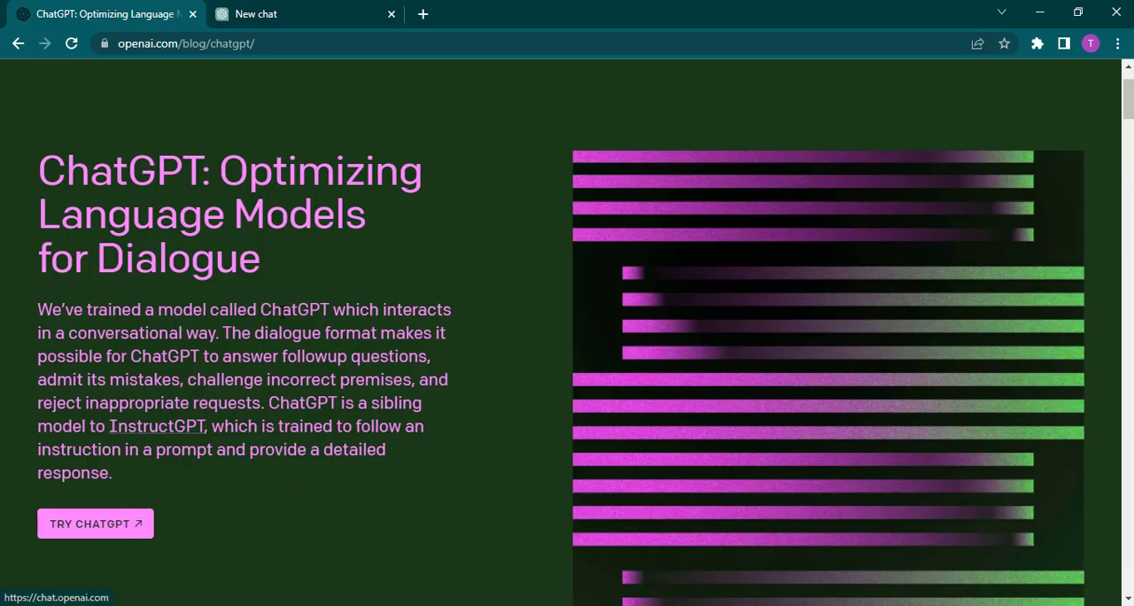
mouse_move(381, 302)
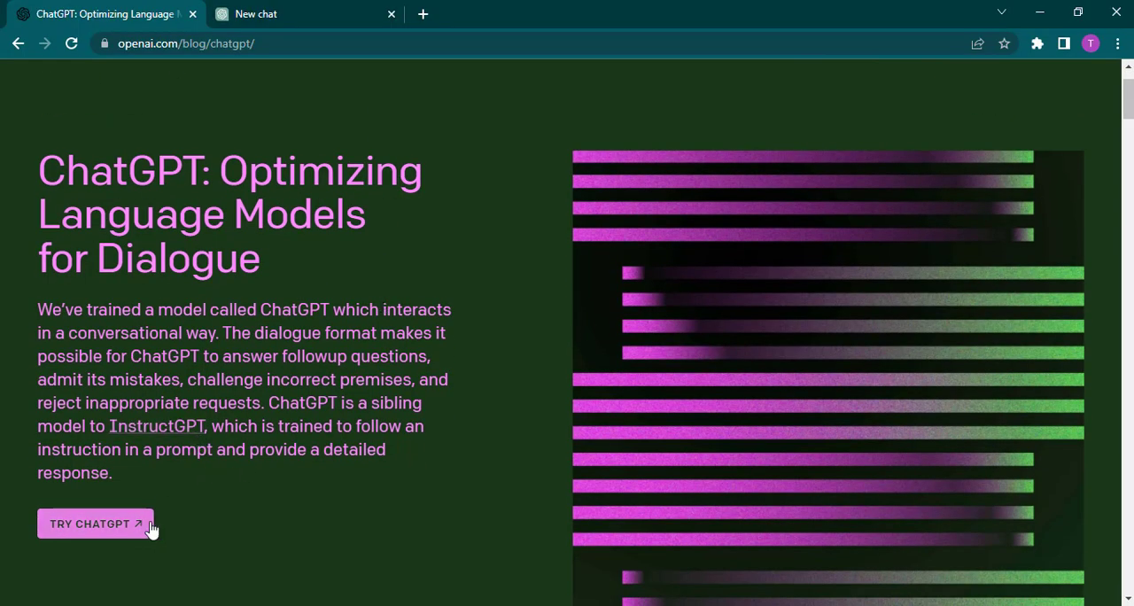
Step: Launch the ChatGPT chat page via the blog's TRY CHATGPT button
click(89, 524)
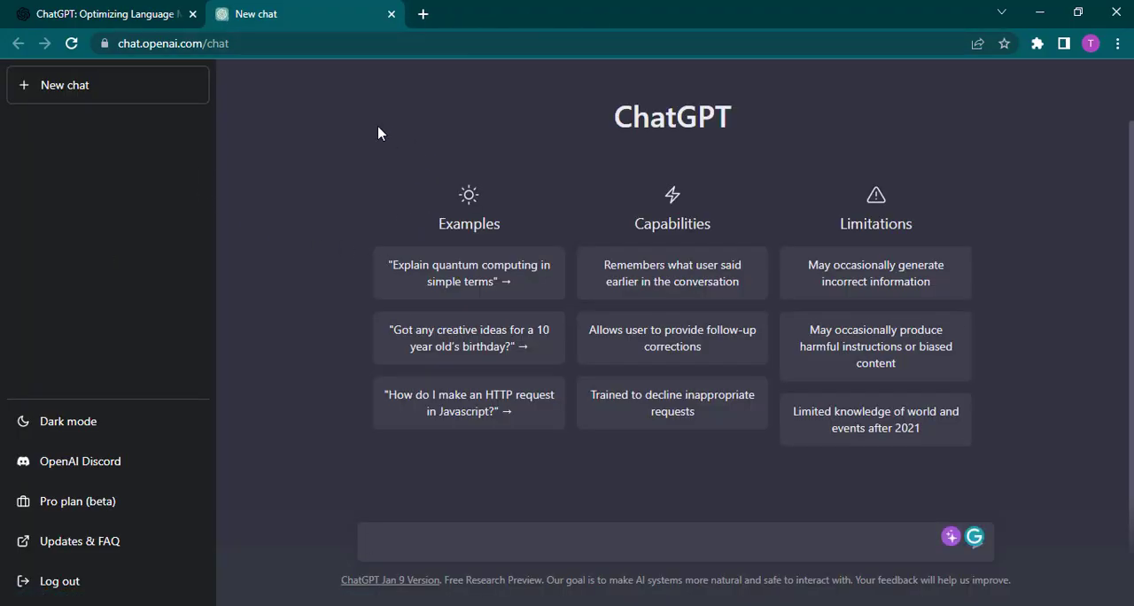
mouse_move(1059, 201)
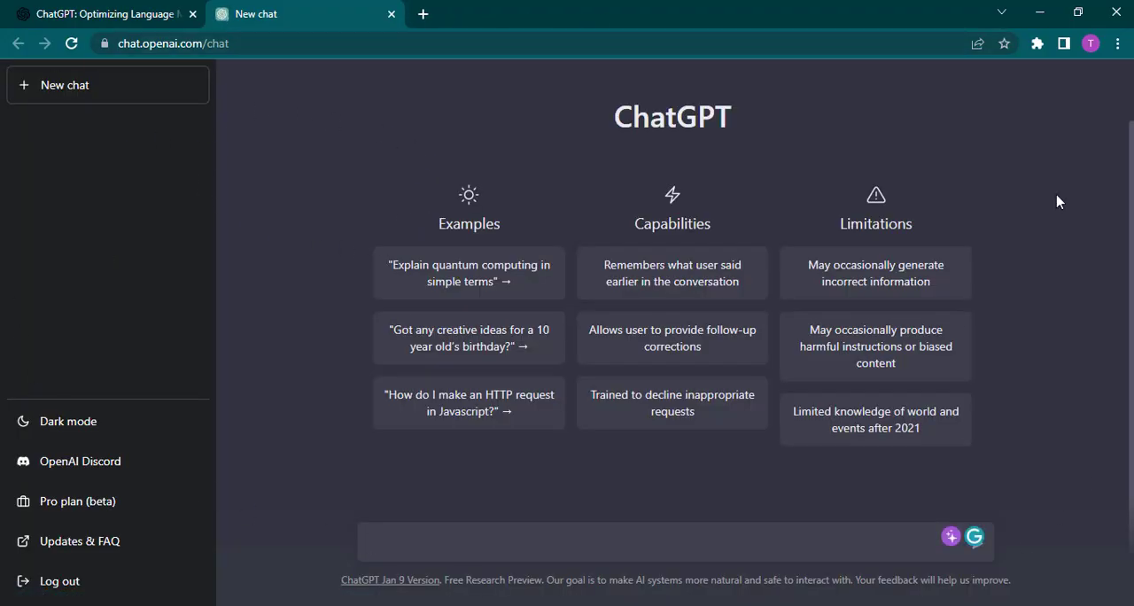
mouse_move(204, 279)
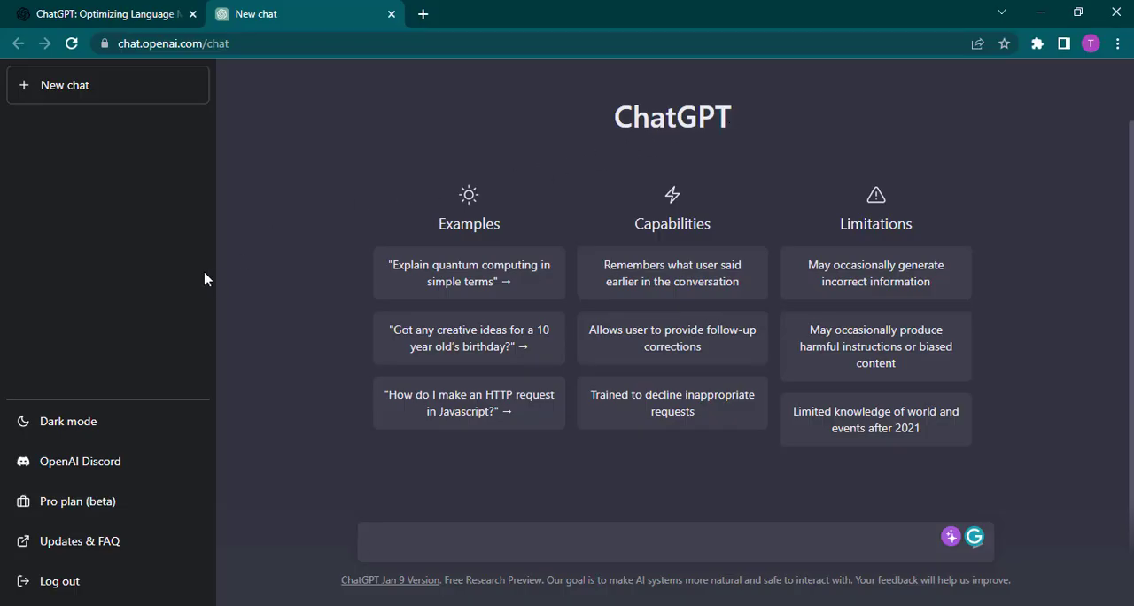
mouse_move(60, 580)
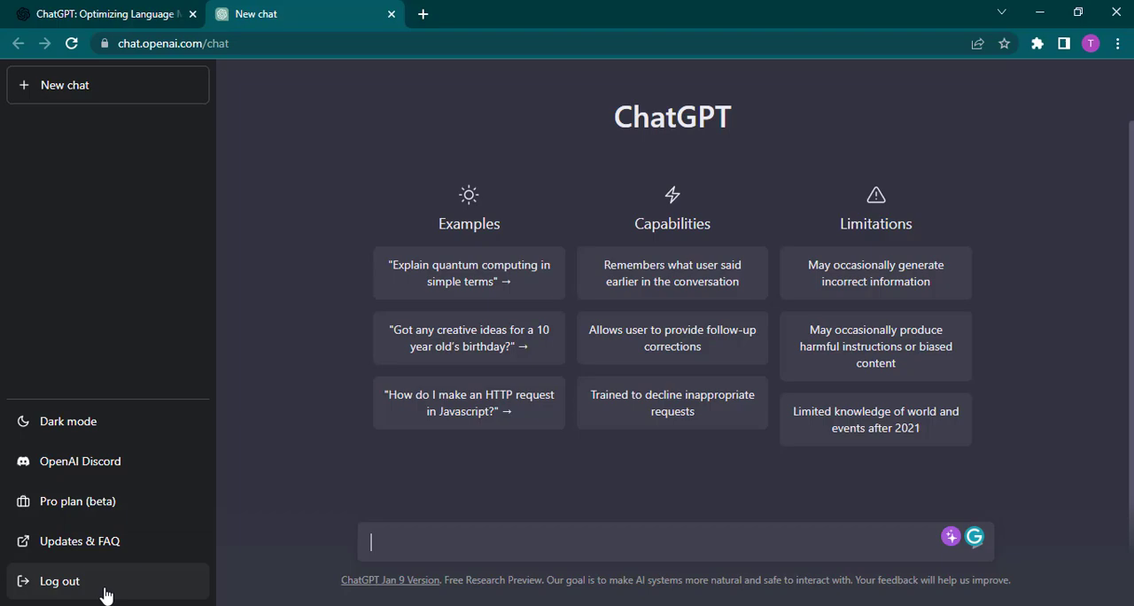
mouse_move(297, 219)
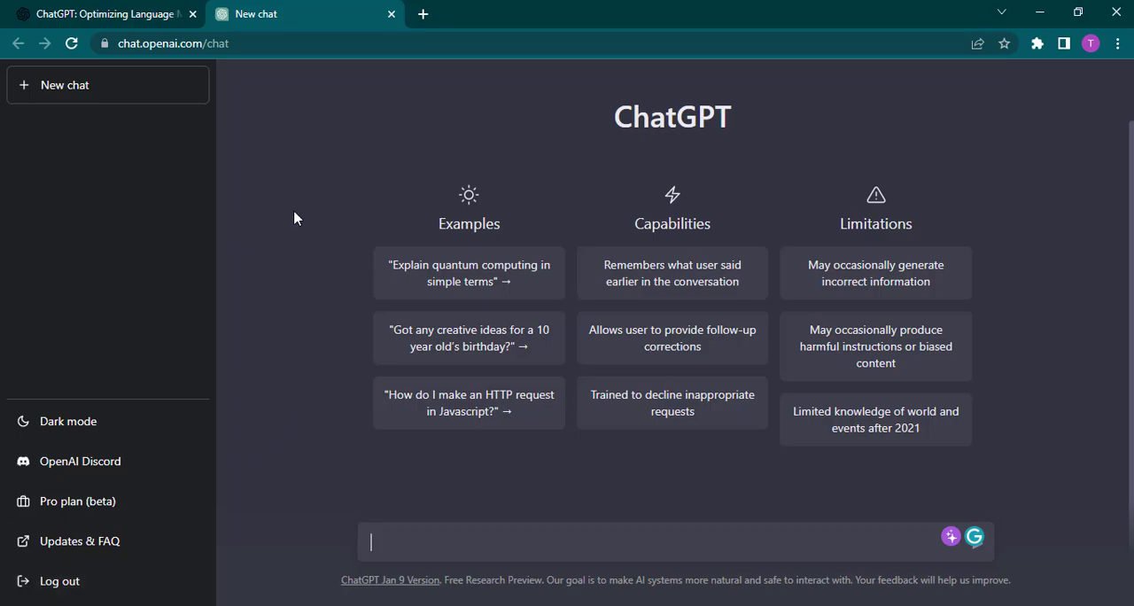
mouse_move(144, 96)
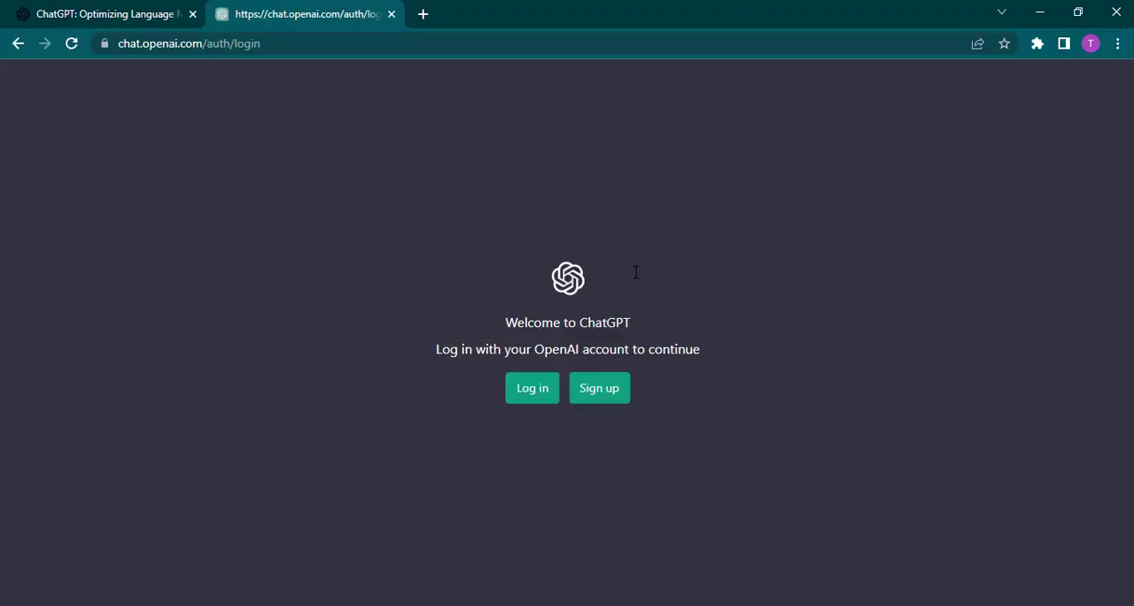
mouse_move(640, 277)
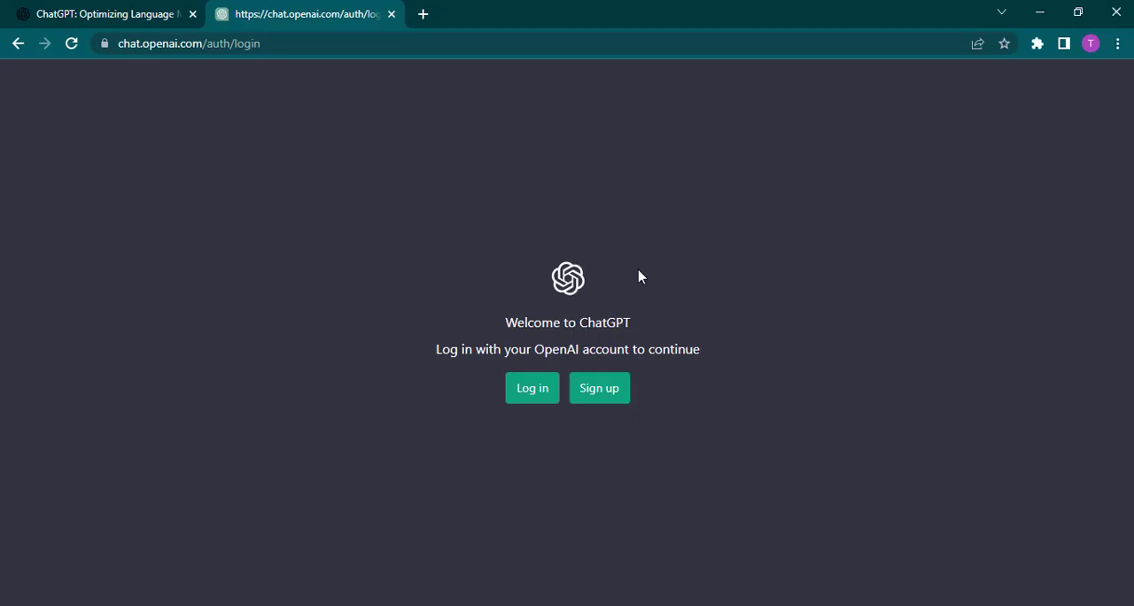
mouse_move(624, 278)
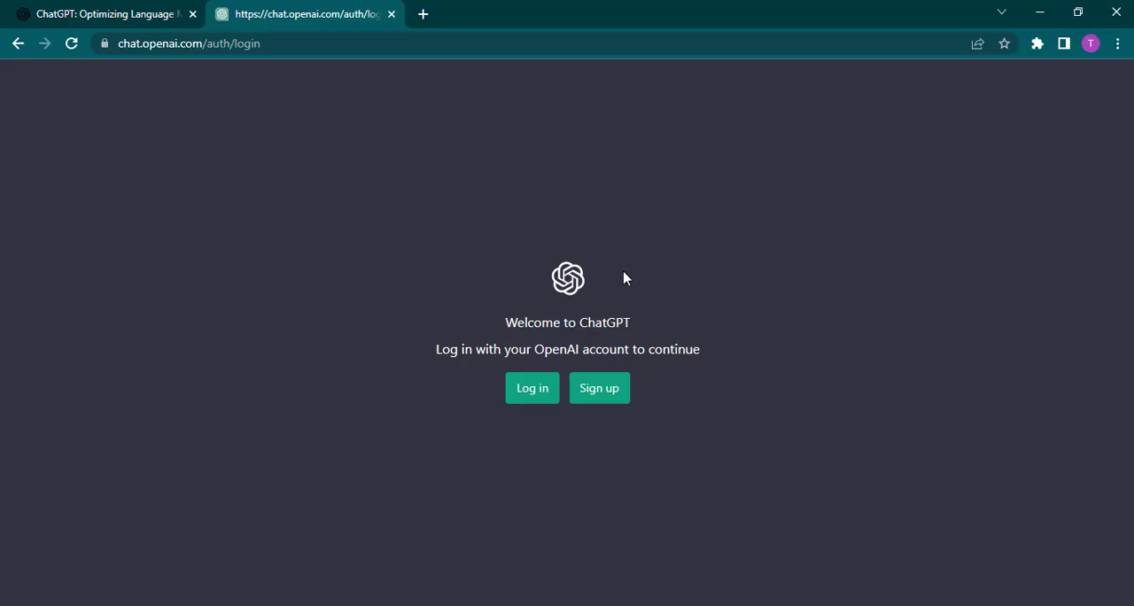
mouse_move(631, 273)
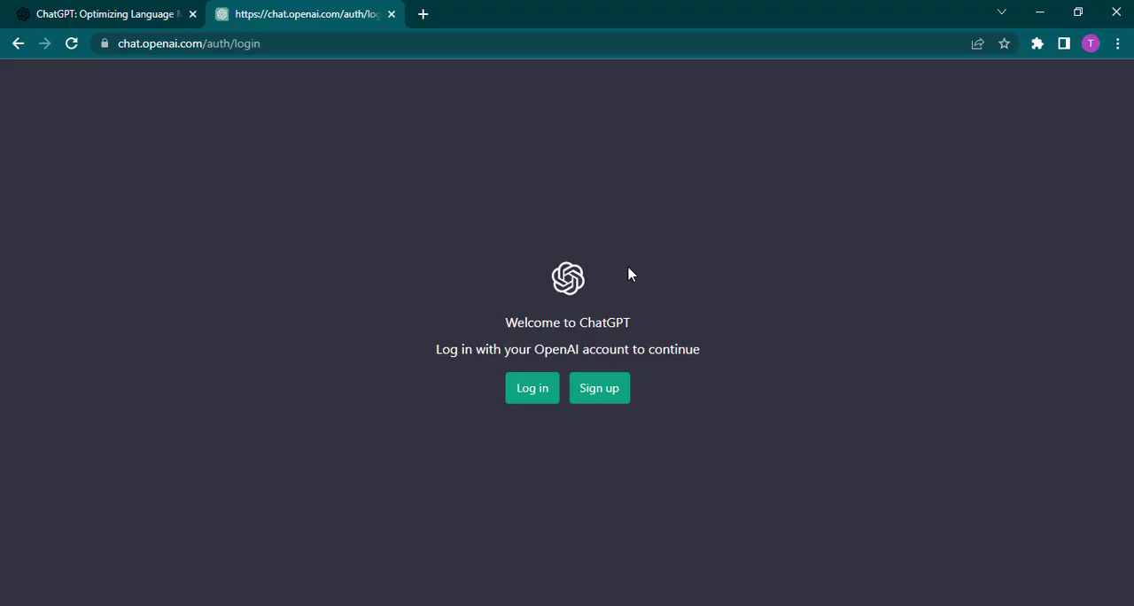
mouse_move(368, 220)
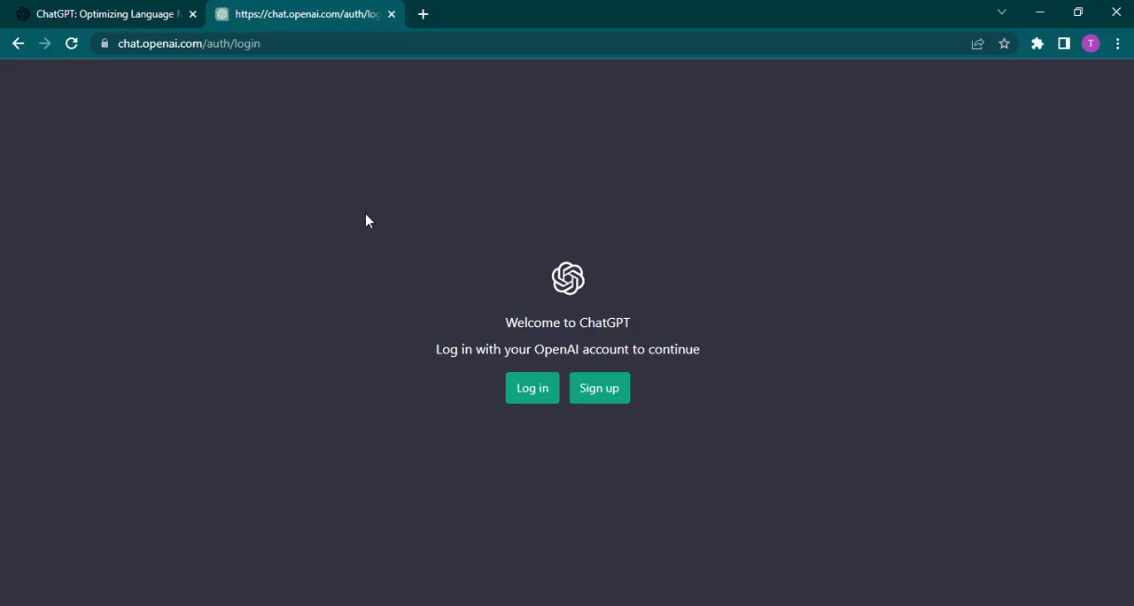